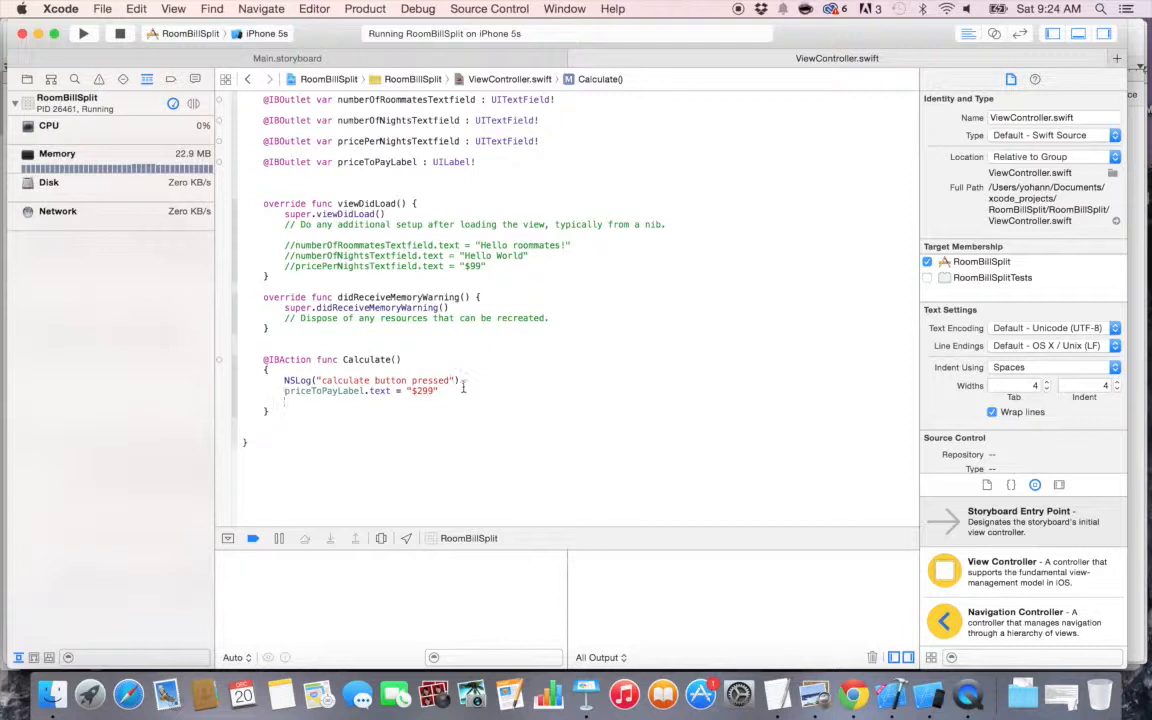
# Step: Declare numberOfRoommates as numberOfRoommatesTextfield.text converted with toInt()
pyautogui.write('var')
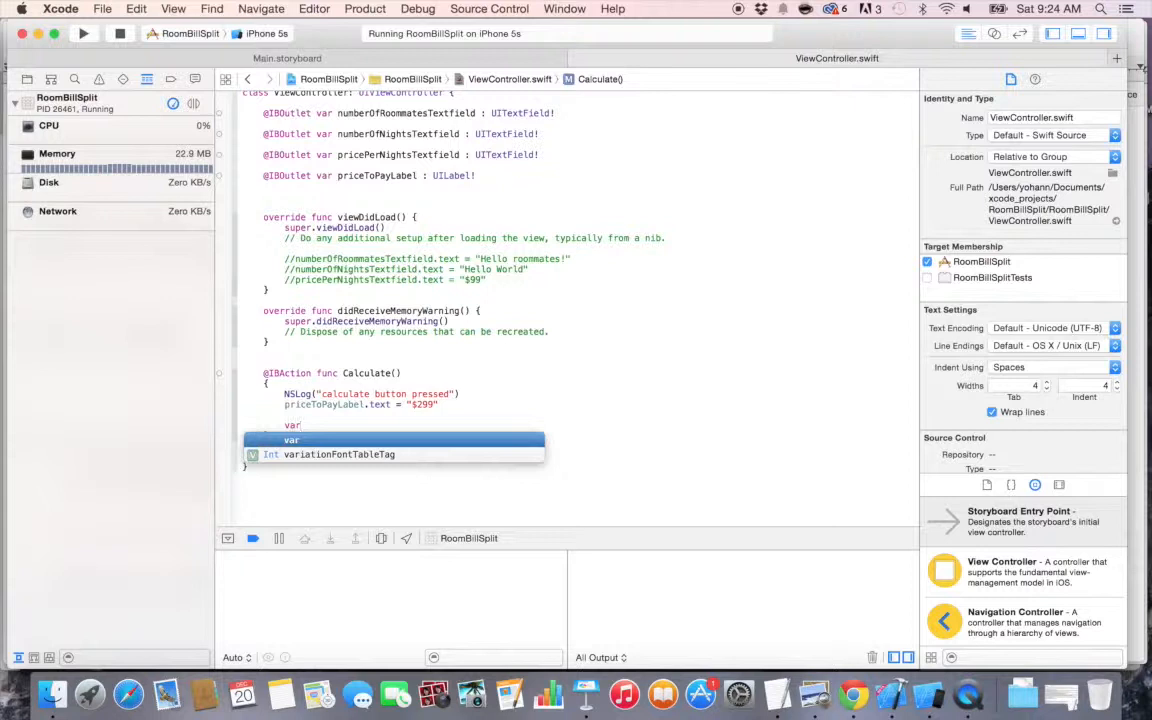
pyautogui.write('numberOfRoommates =')
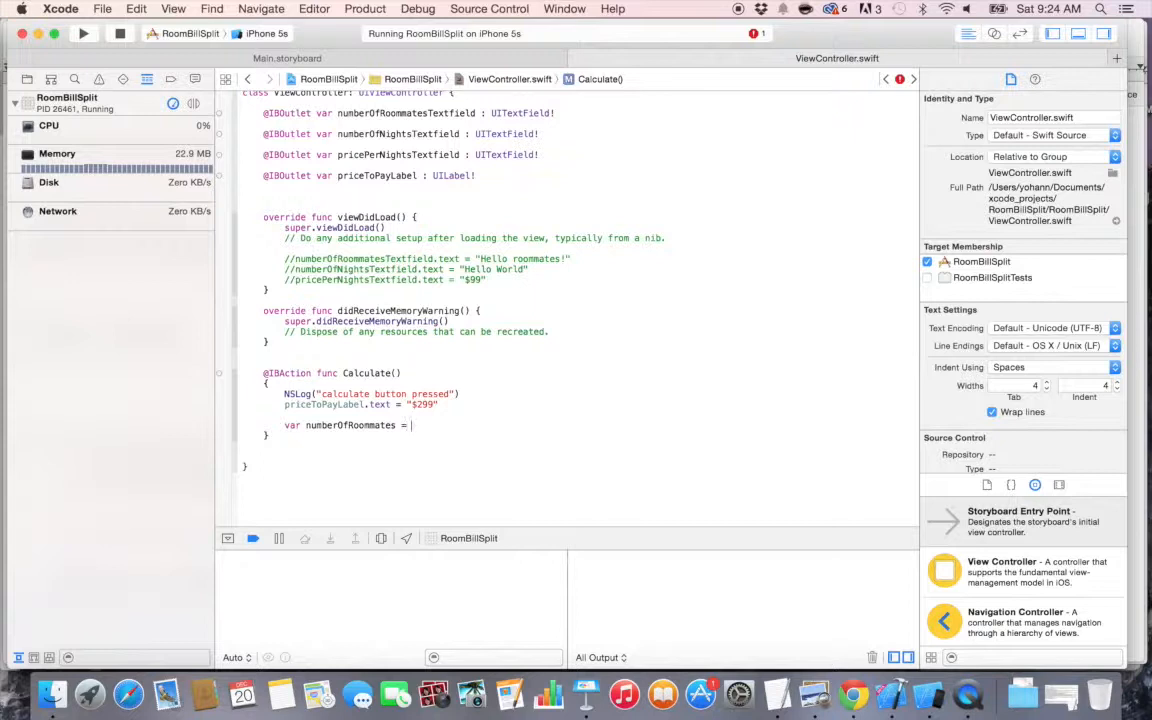
pyautogui.write('numberOfRoommatesTextfield.text')
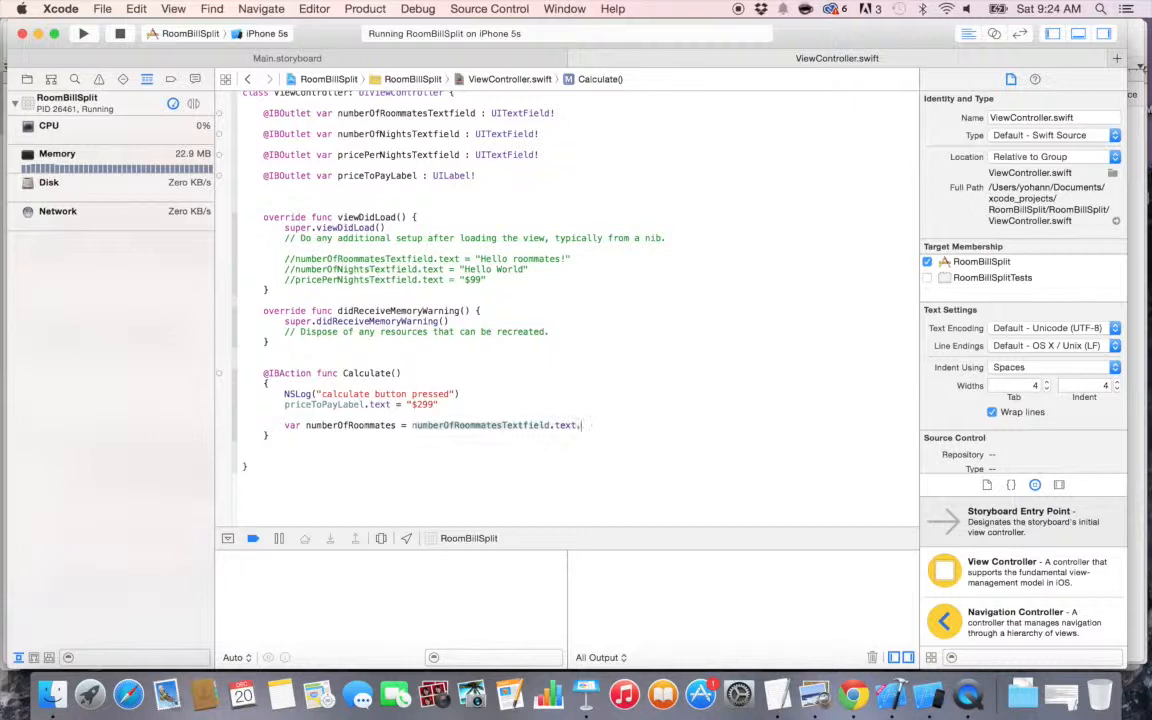
pyautogui.write('.toInt()')
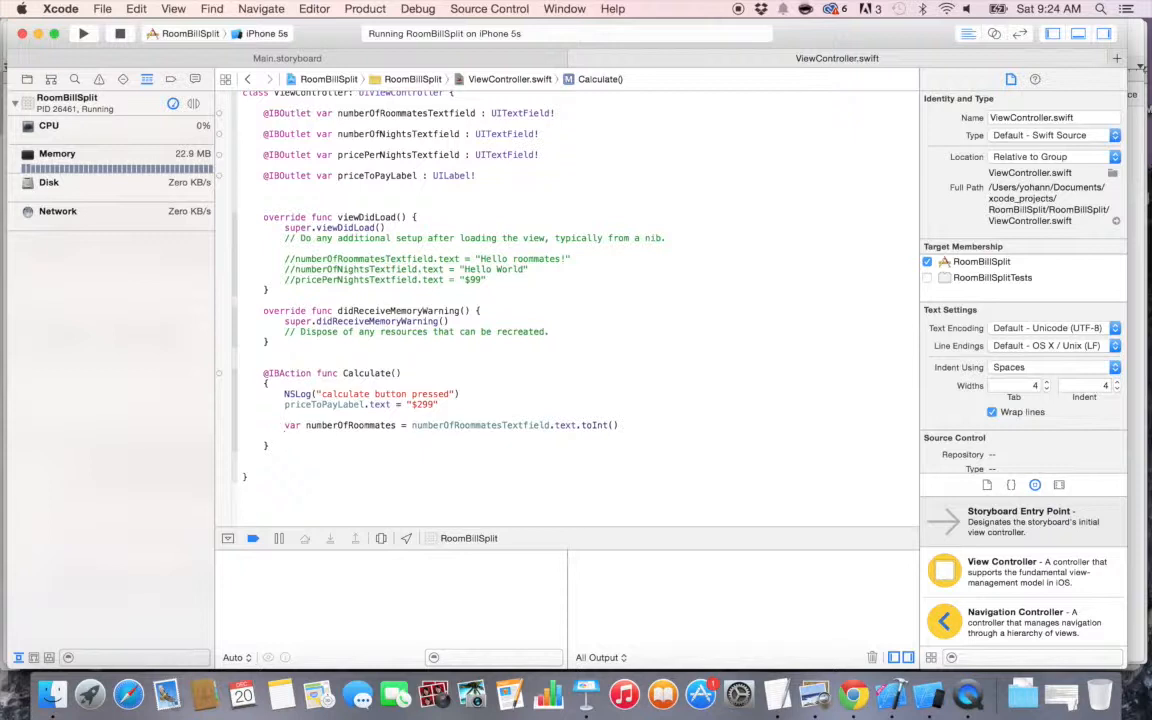
# Step: Declare numberOfNights and pricePerNight from their text fields converted with toInt()
pyautogui.write('var numberOfNights = numberOfNightsTextfield.text.toInt(')
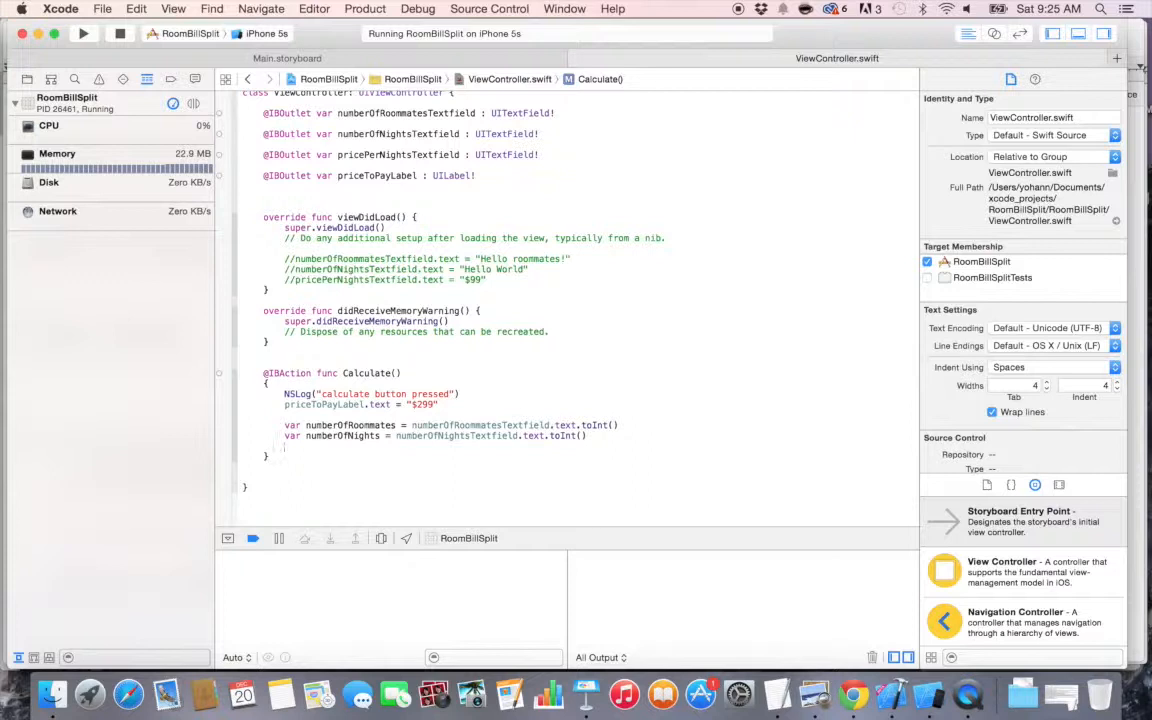
pyautogui.write('var')
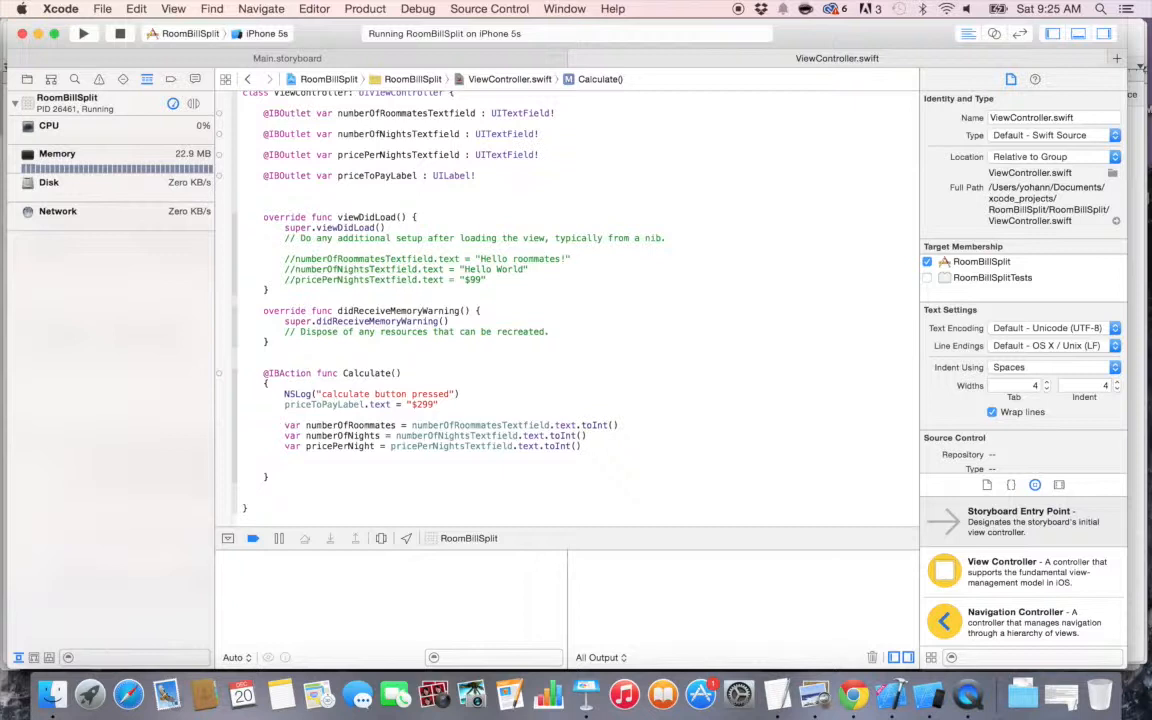
# Step: Compute priceToPay = (pricePerNight * numberOfNights) / numberOfRoommates and begin priceToPayLabel.text =
pyautogui.write('var priceToPay =')
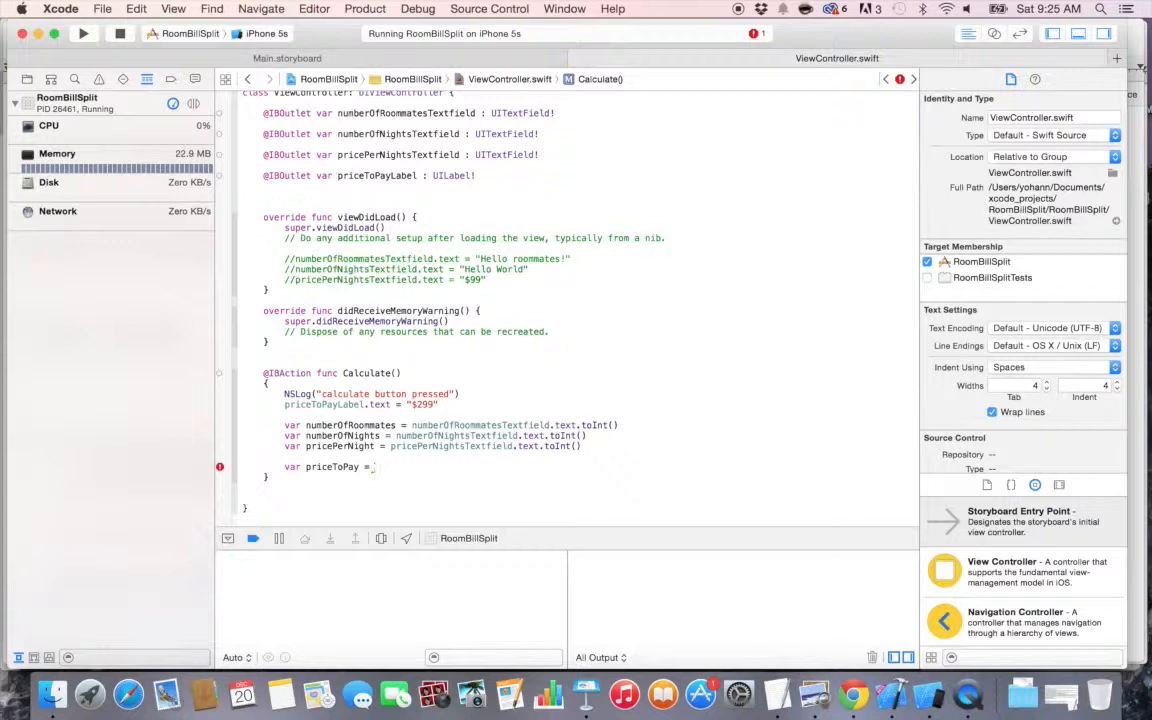
pyautogui.write('pricePerNight *')
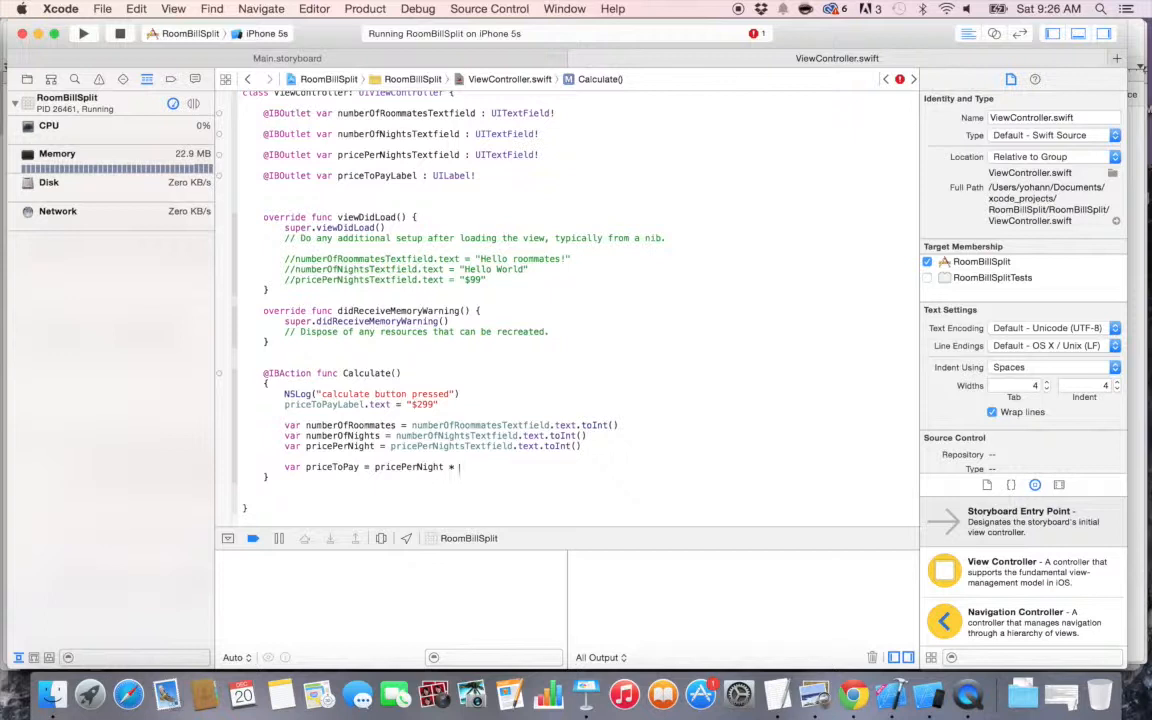
pyautogui.write('numberOfNights)')
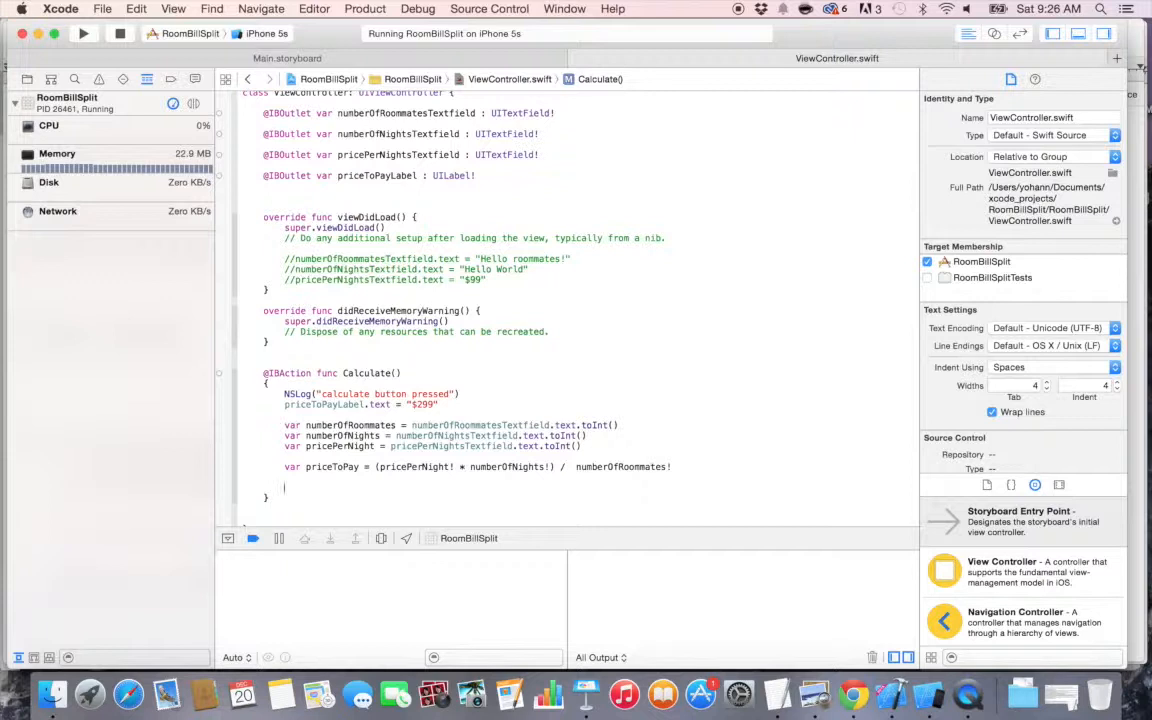
pyautogui.write('priceToPayLabel.text =')
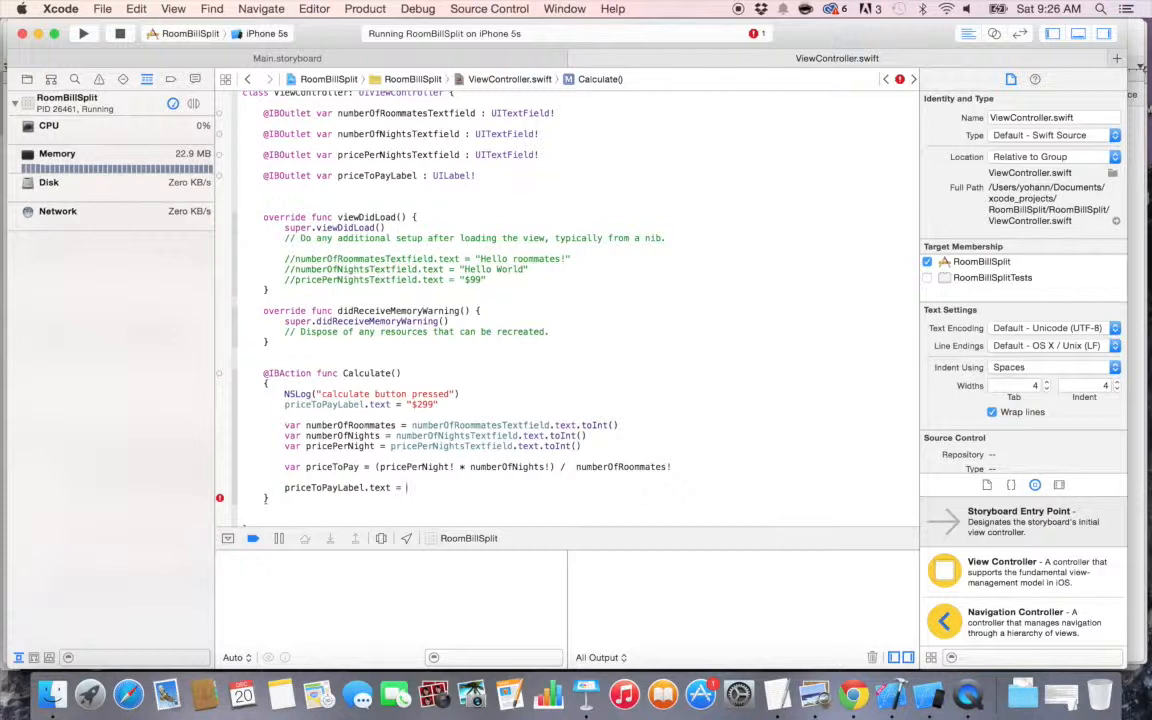
# Step: Set the price label to String(format: "%d", priceToPay)
pyautogui.write('String(format: "%d", arguments: [CVarArgType])')
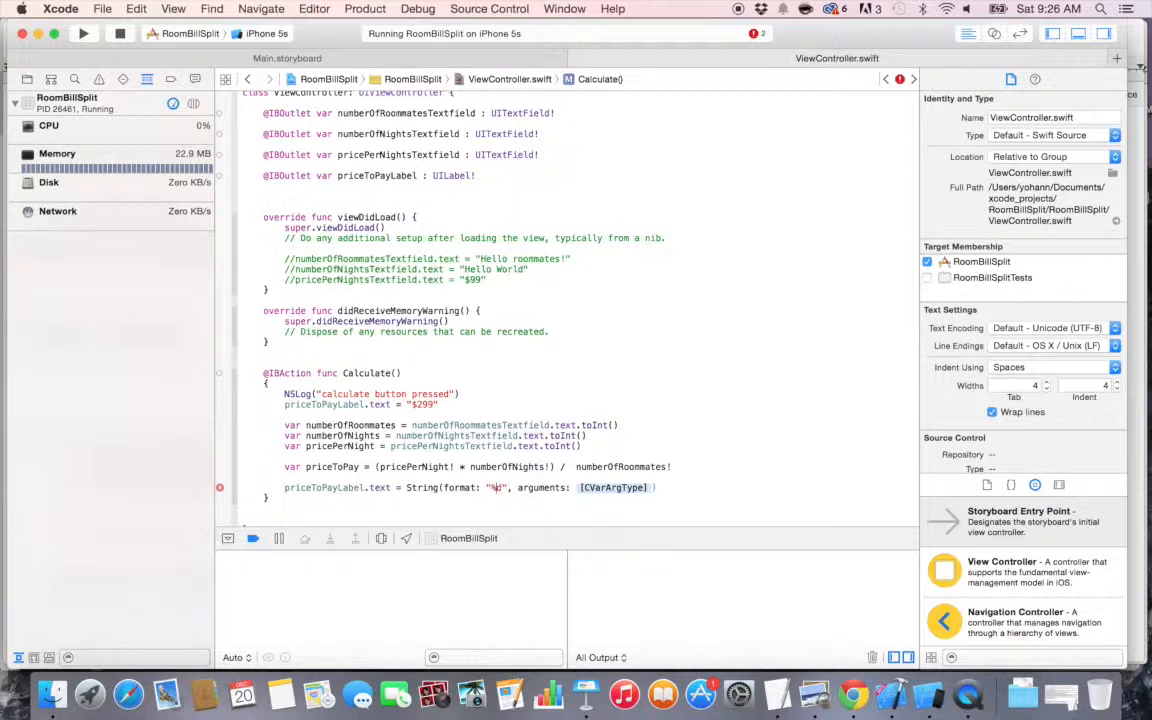
pyautogui.doubleClick(612, 488)
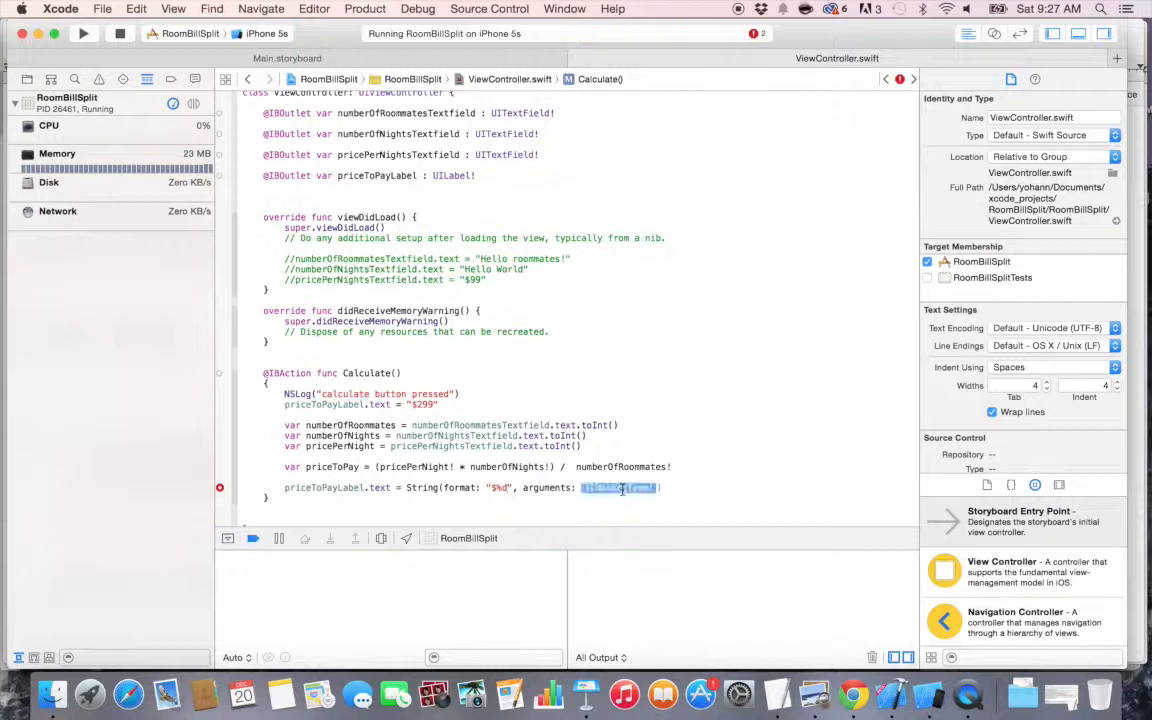
pyautogui.write('priceToPay')
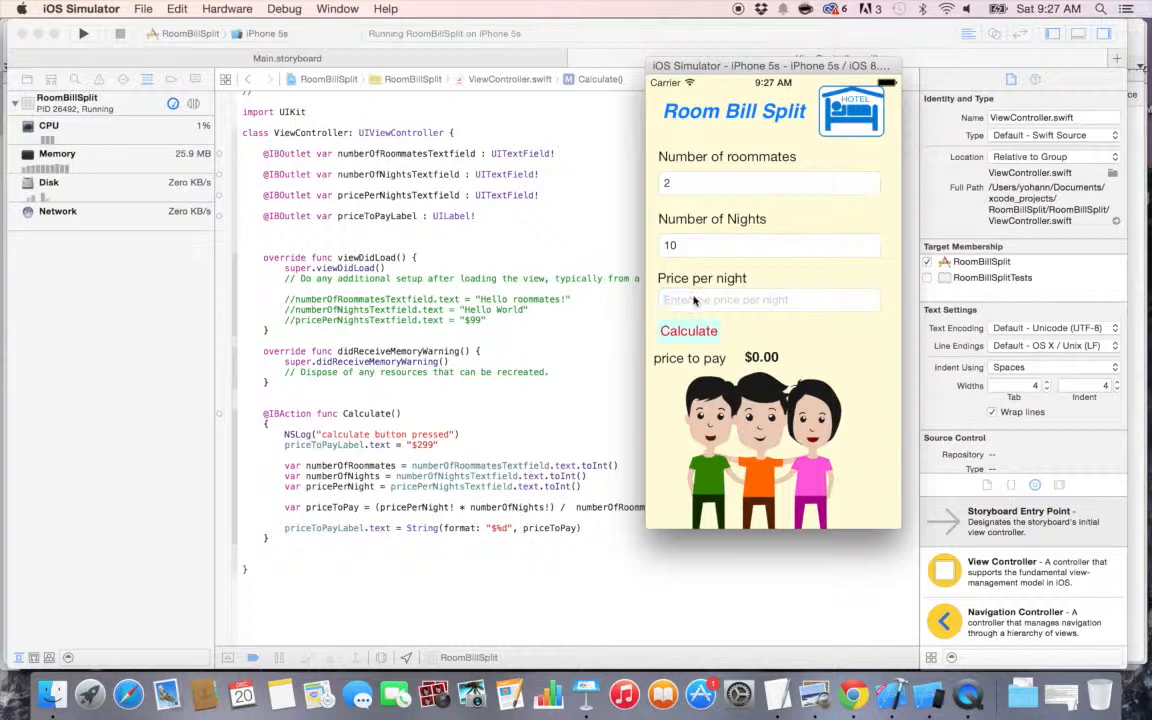
# Step: Enter 50 per night and calculate: $250 for 2 roommates, then $125 for 4 roommates
pyautogui.write('50')
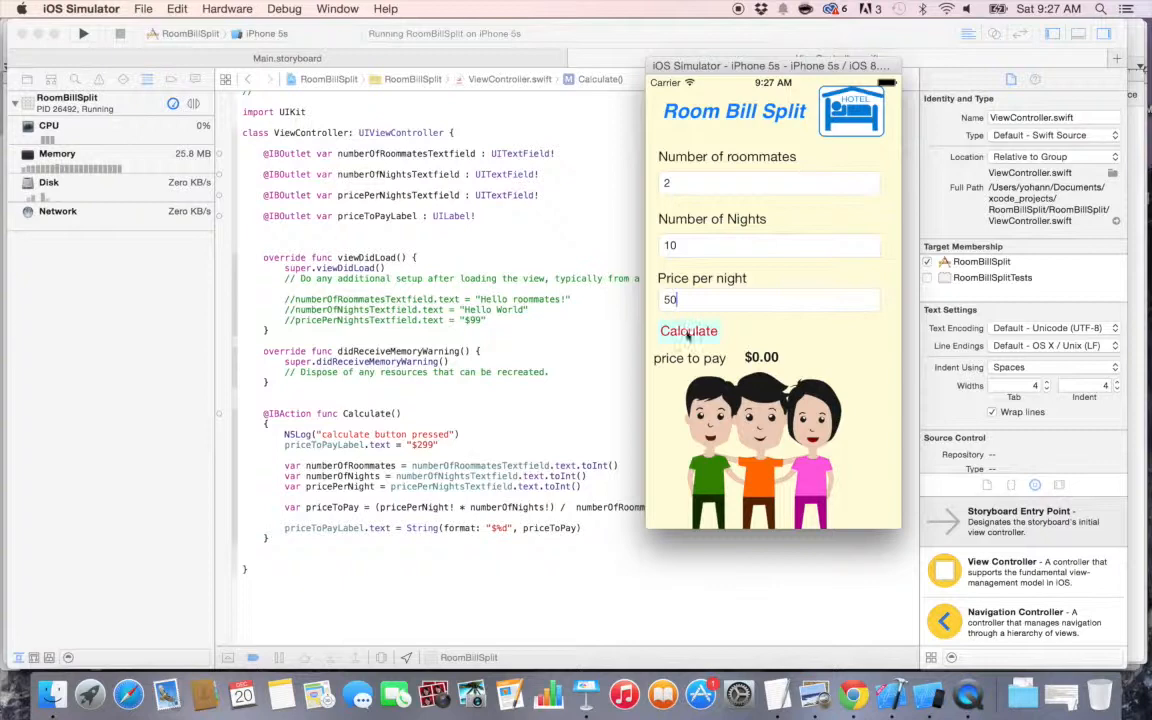
pyautogui.click(688, 330)
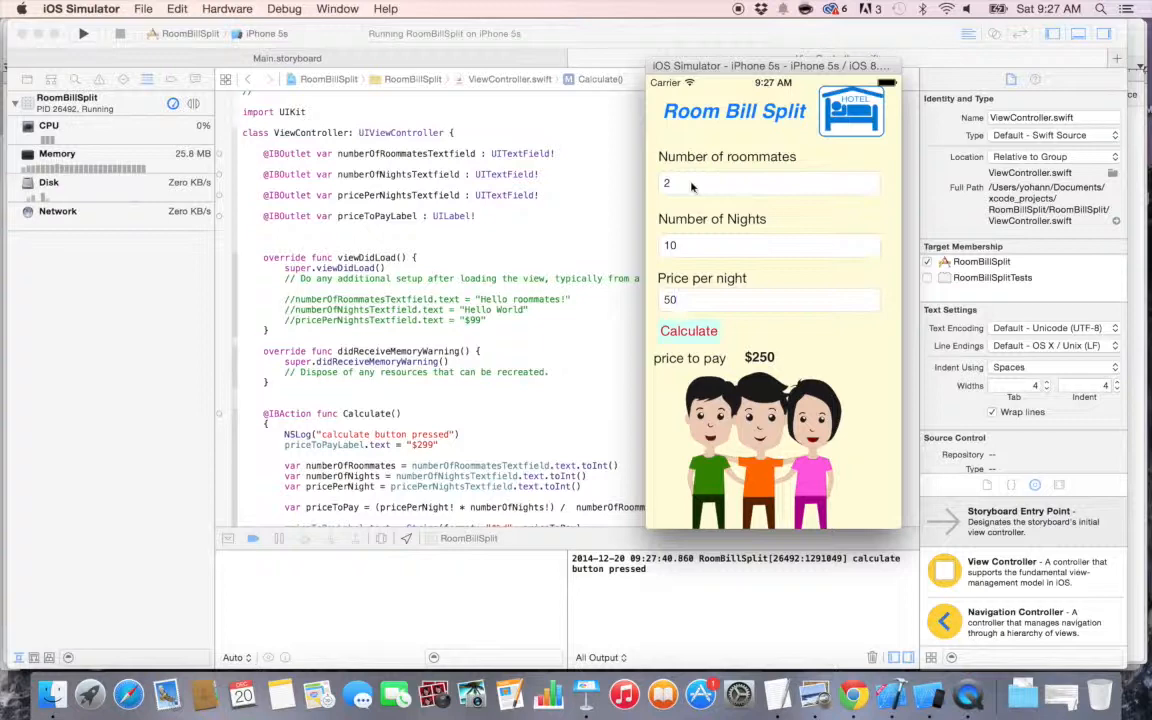
pyautogui.click(688, 332)
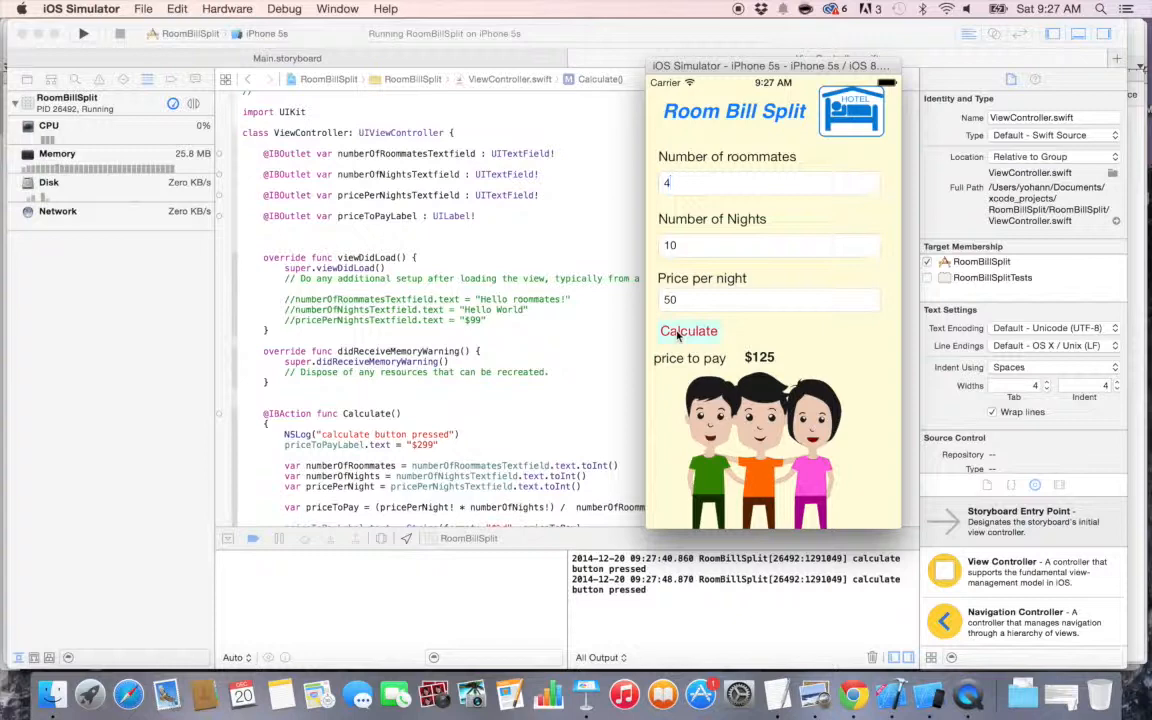